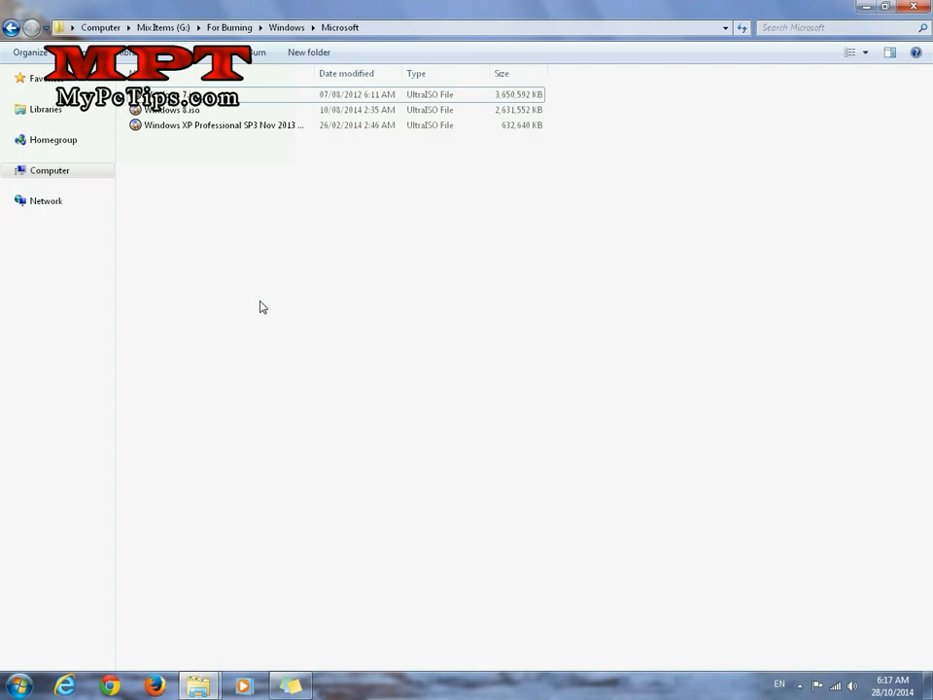
pyautogui.moveTo(225, 217)
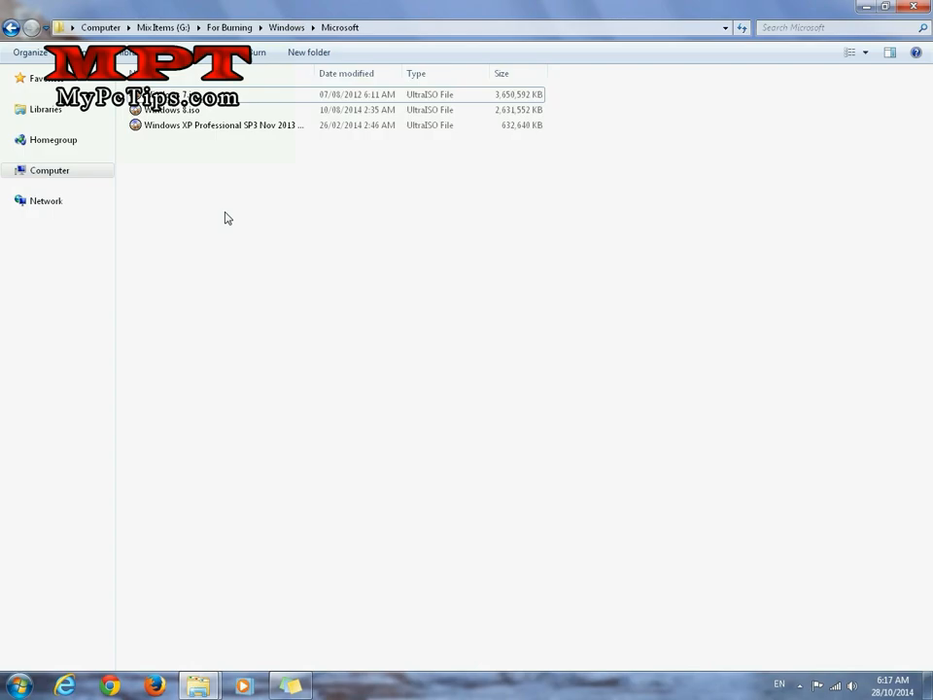
pyautogui.moveTo(270, 202)
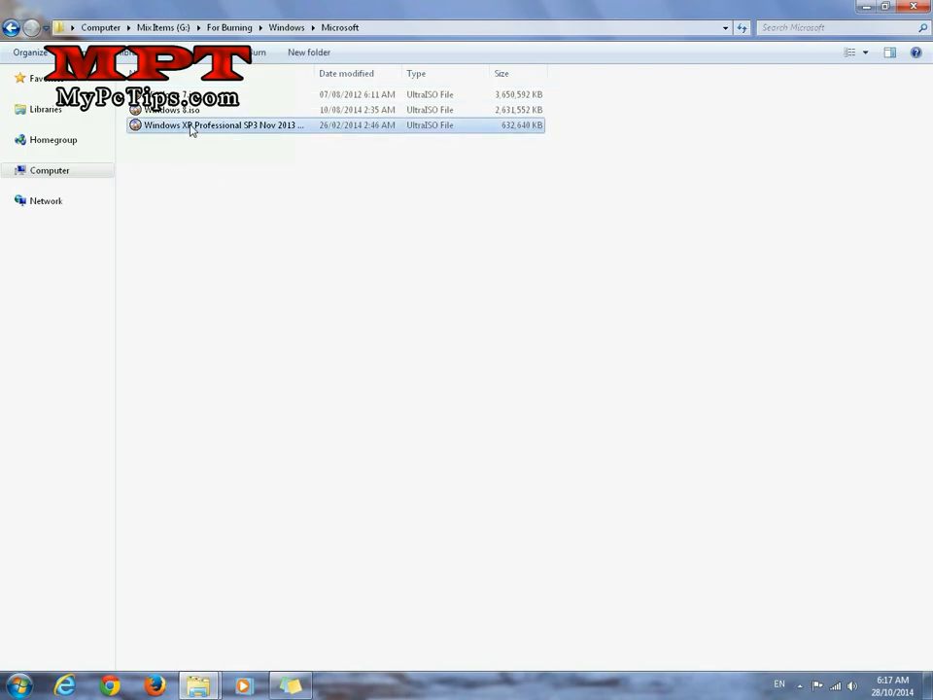
# - Bring up the context options for the Windows XP Professional SP3 ISO
pyautogui.rightClick(218, 124)
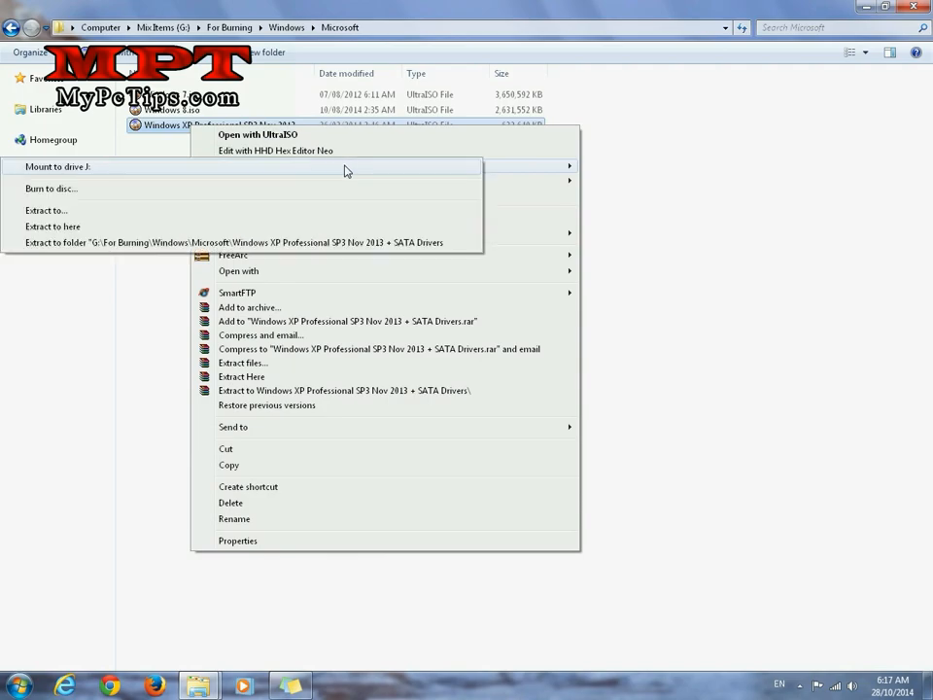
pyautogui.moveTo(93, 175)
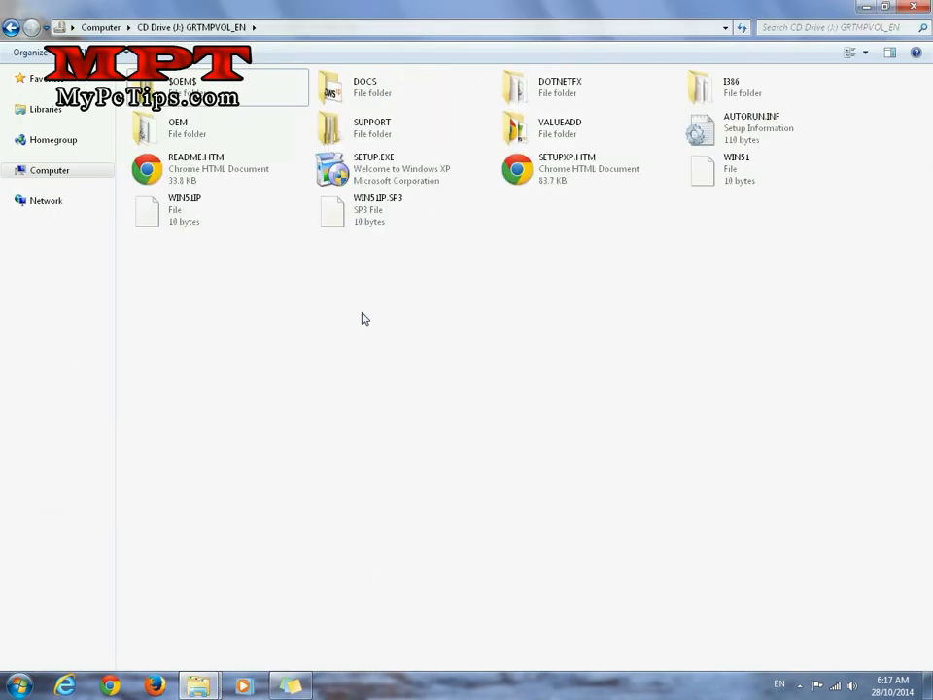
pyautogui.moveTo(465, 101)
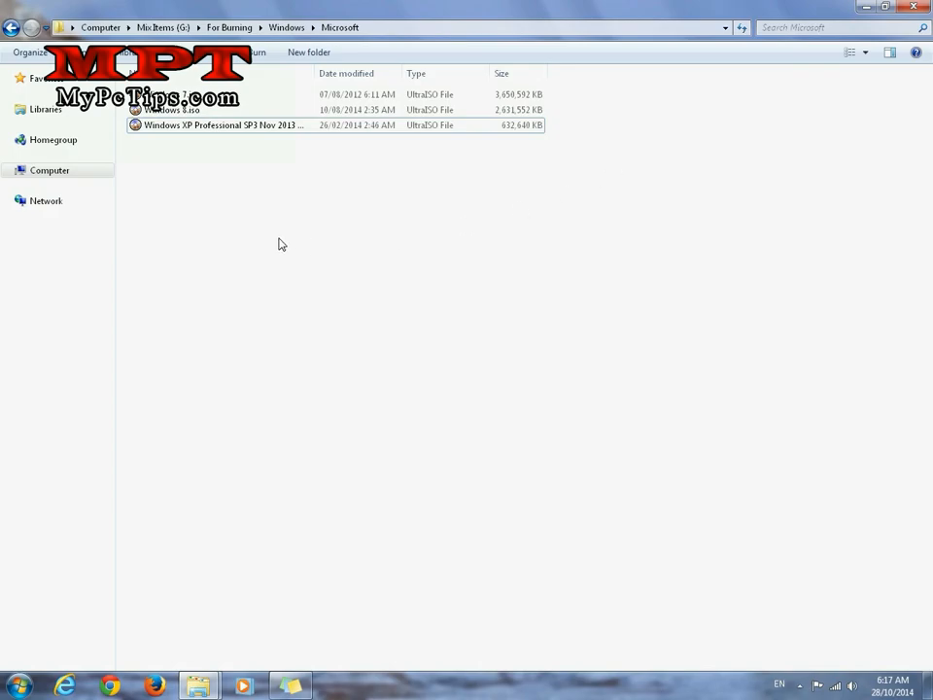
pyautogui.moveTo(218, 206)
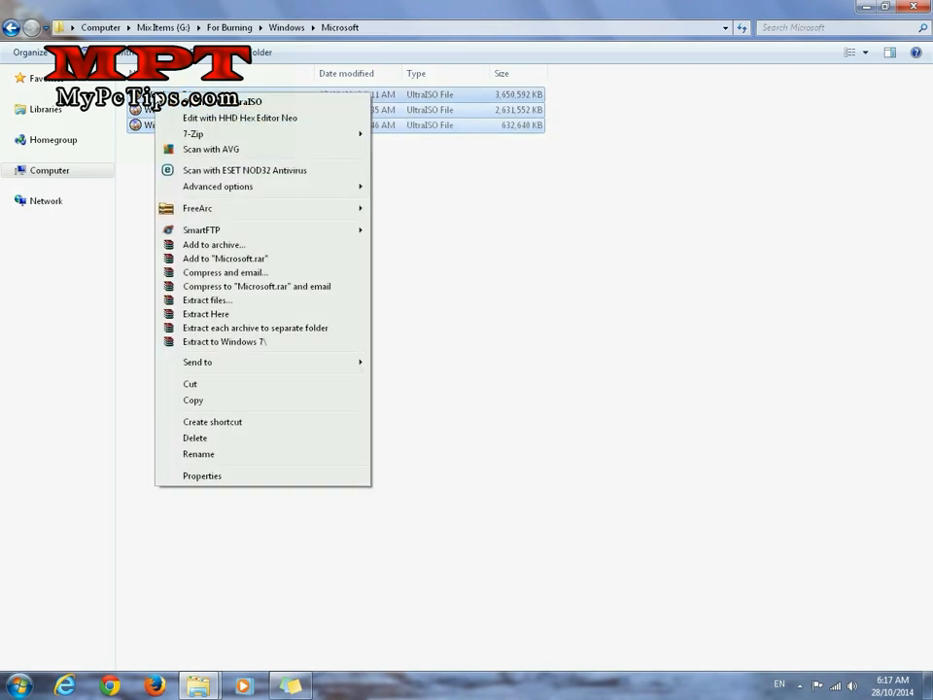
pyautogui.click(202, 474)
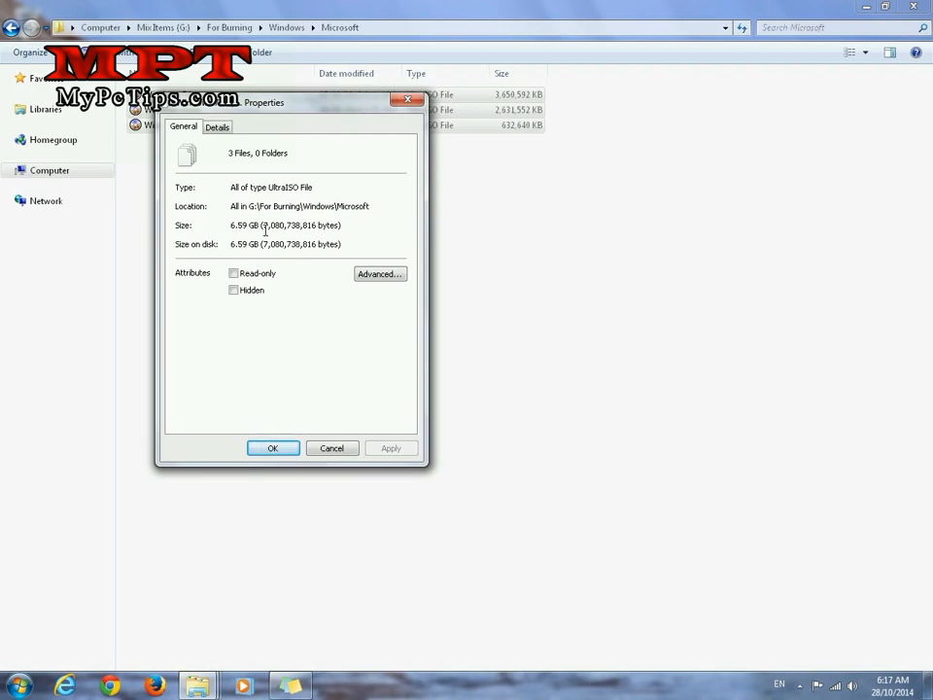
pyautogui.moveTo(332, 447)
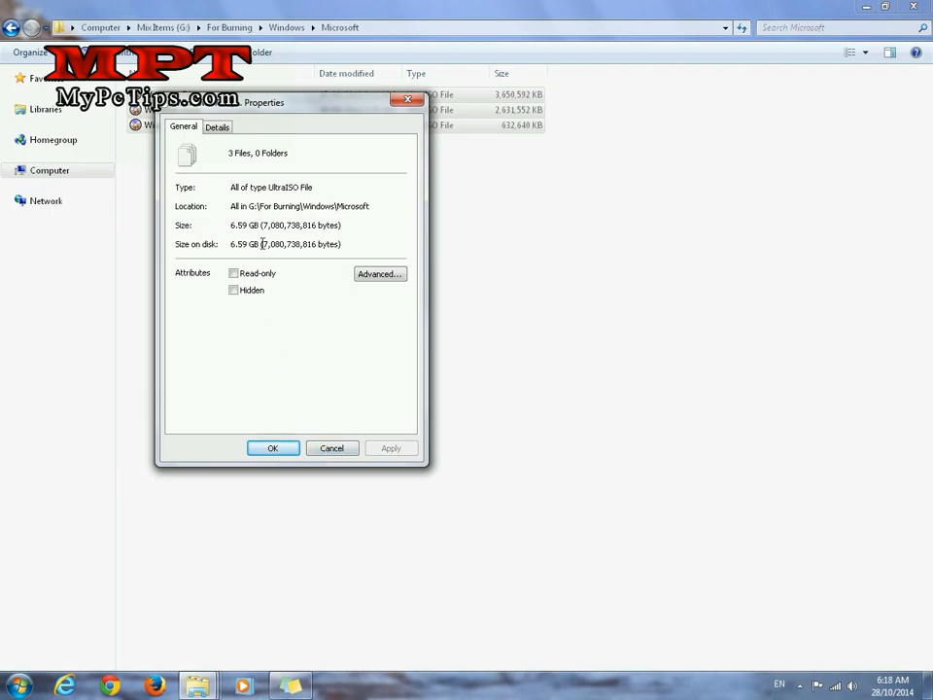
pyautogui.moveTo(333, 448)
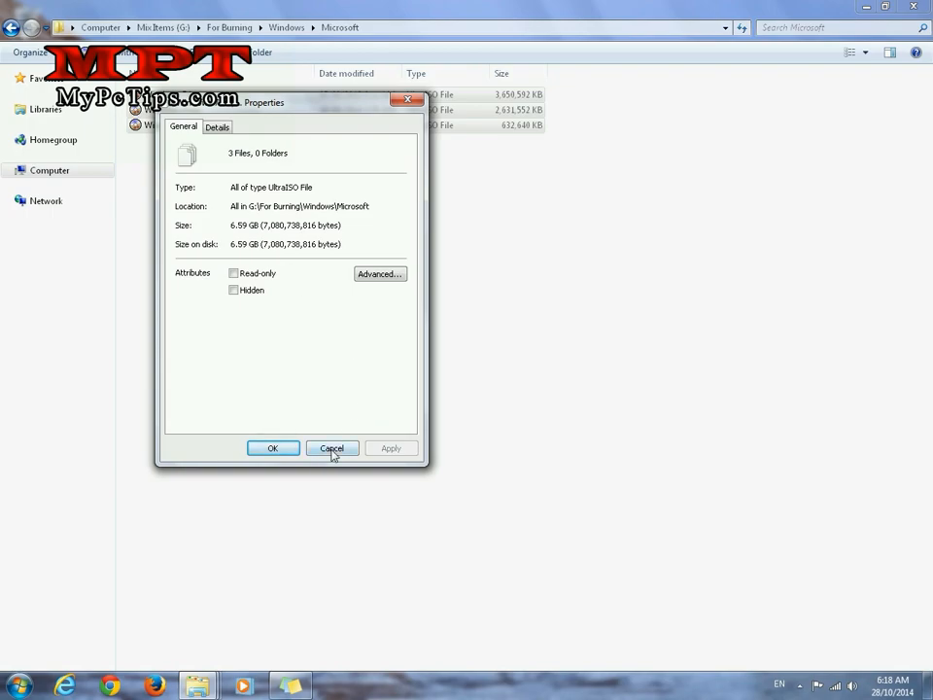
pyautogui.click(333, 447)
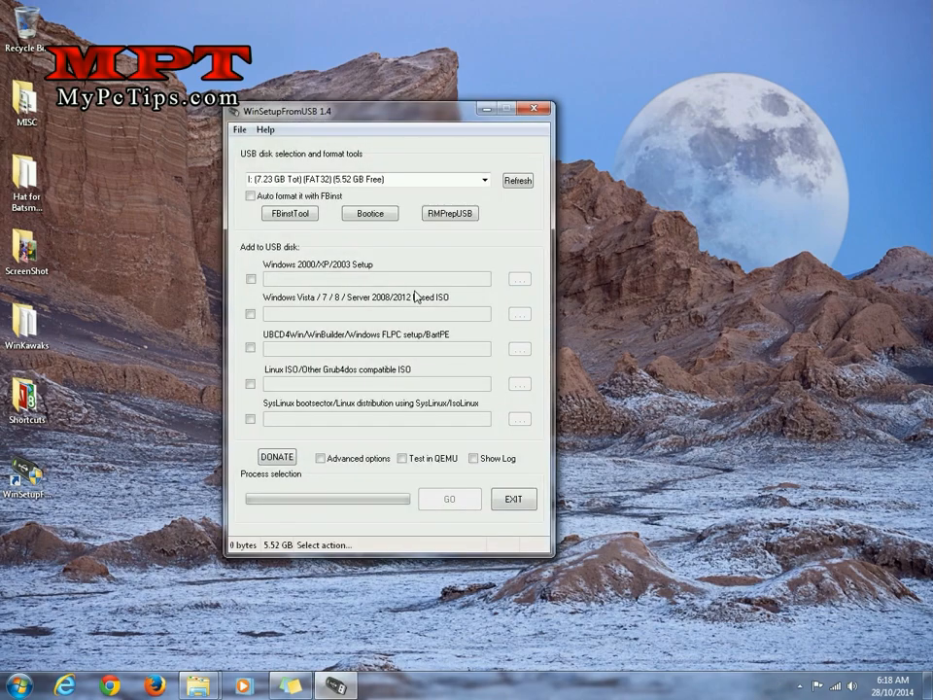
pyautogui.moveTo(431, 284)
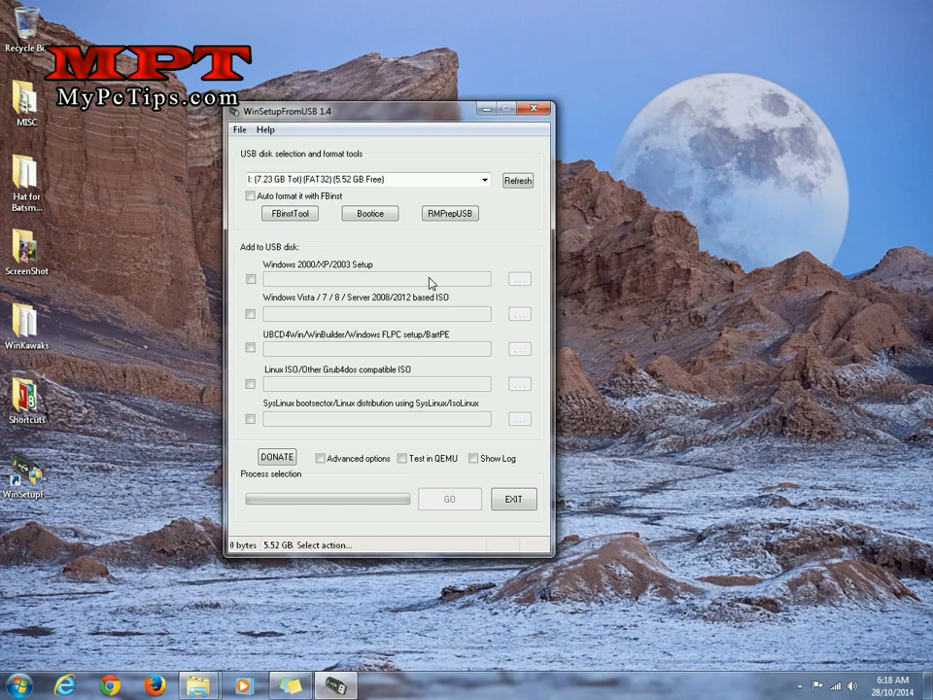
pyautogui.moveTo(723, 350)
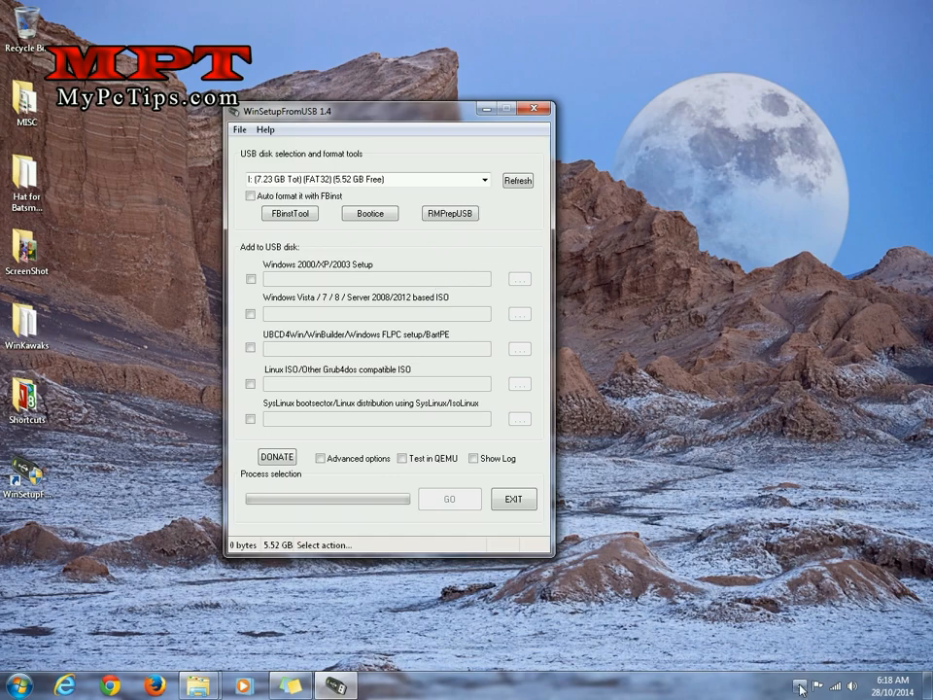
# - Pause antivirus protection until the next restart and confirm it
pyautogui.click(801, 684)
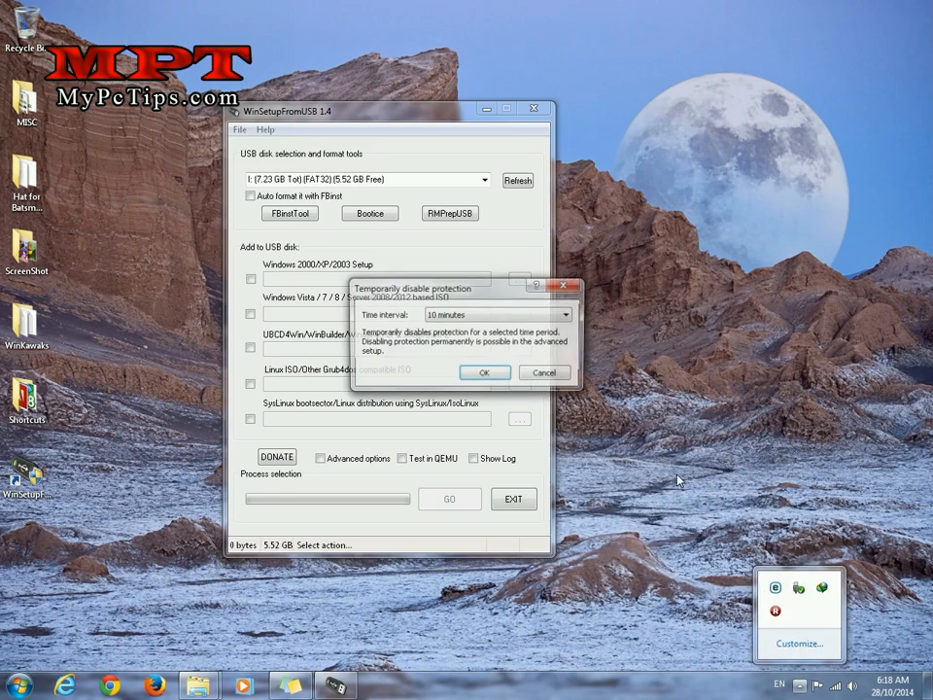
pyautogui.click(552, 315)
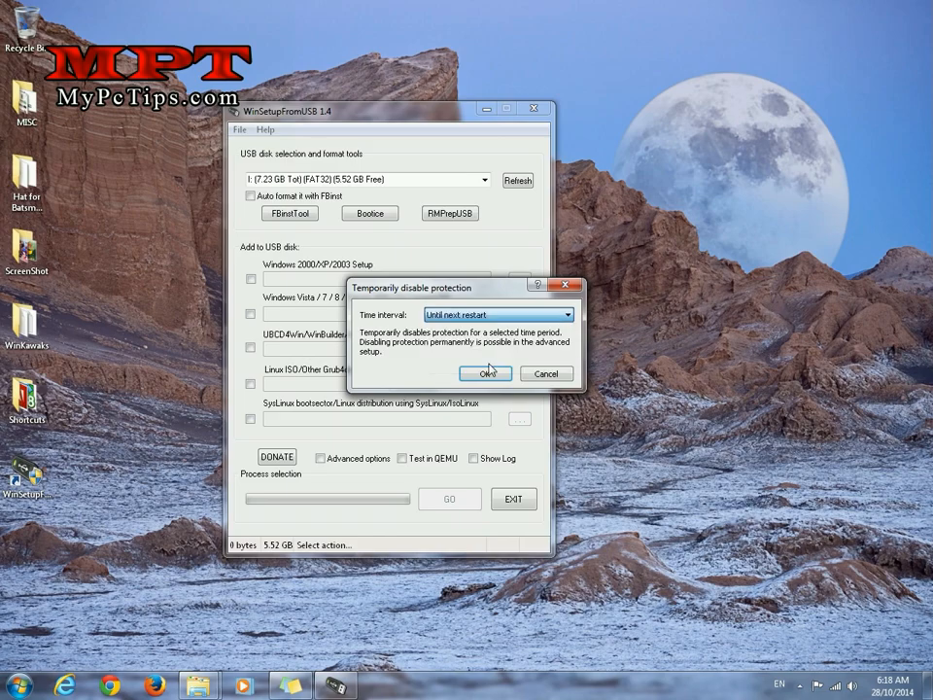
pyautogui.click(486, 373)
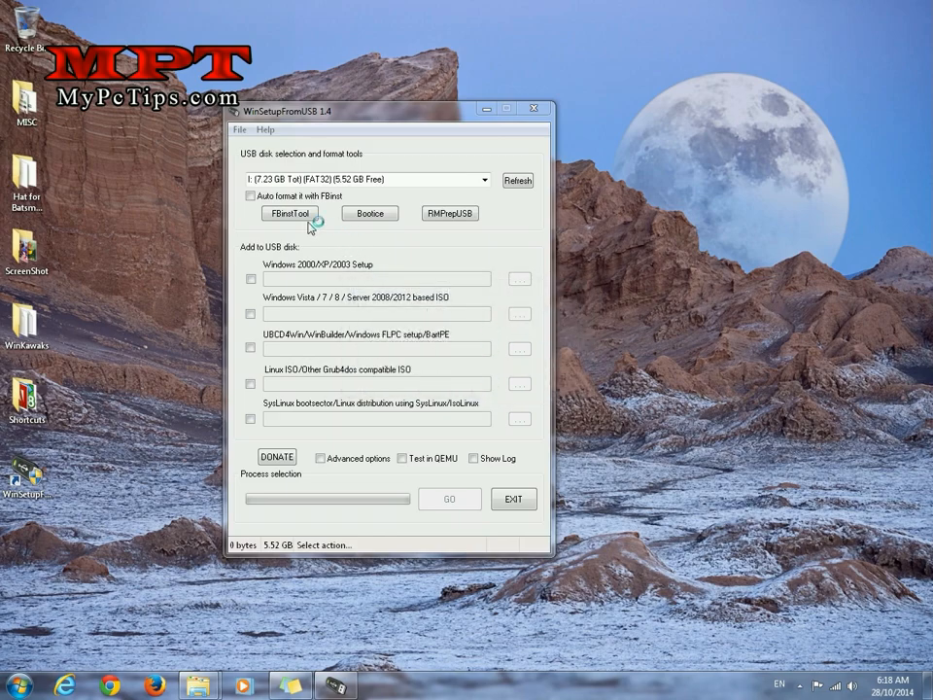
pyautogui.moveTo(251, 194)
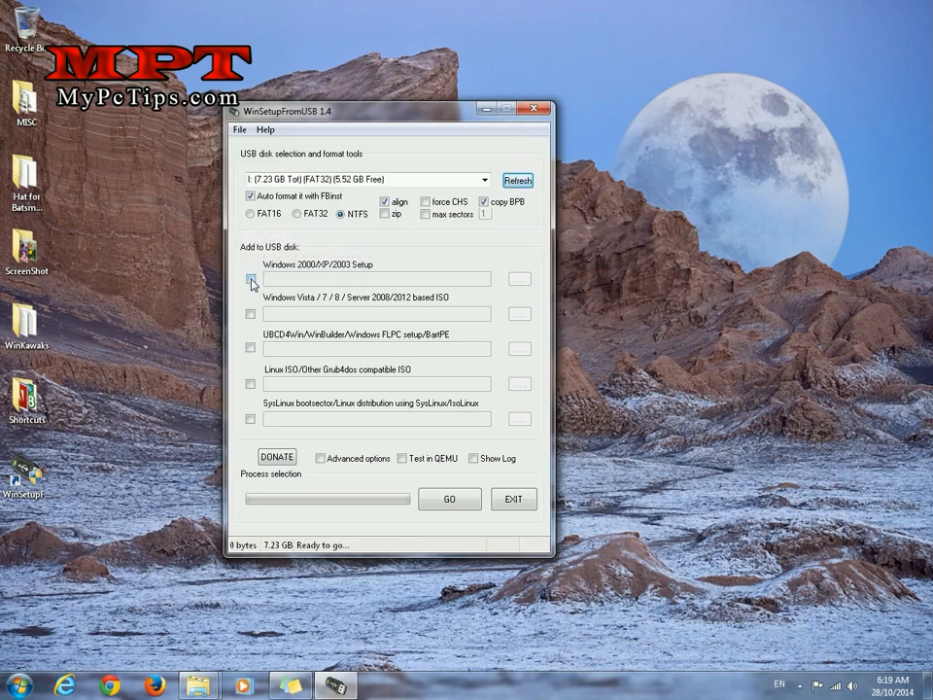
# - Enable Windows 2000/XP/2003 Setup with the mounted CD Drive (J:) as its source
pyautogui.click(249, 279)
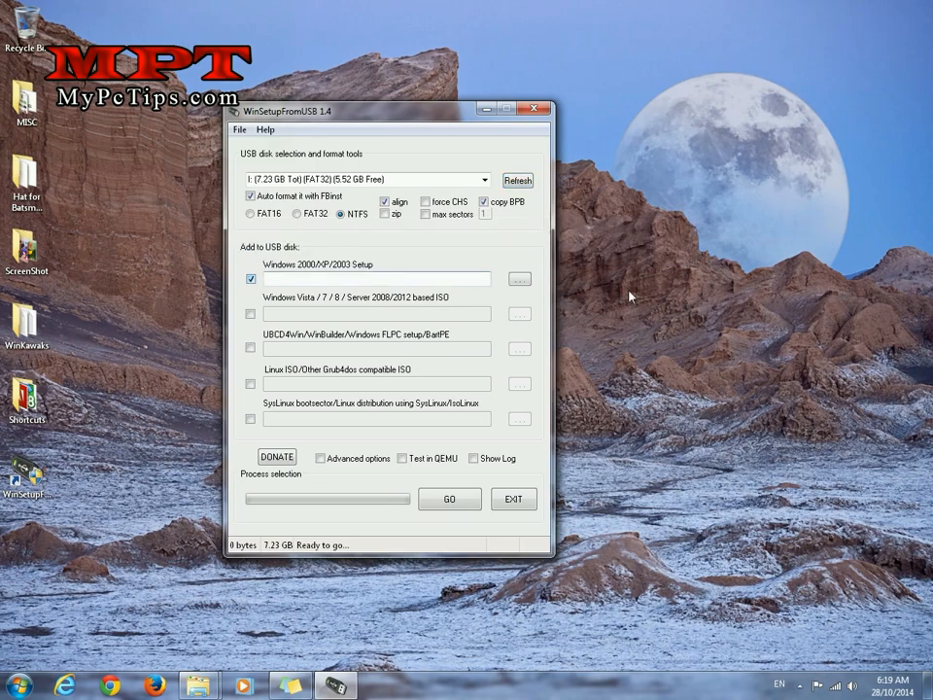
pyautogui.click(519, 280)
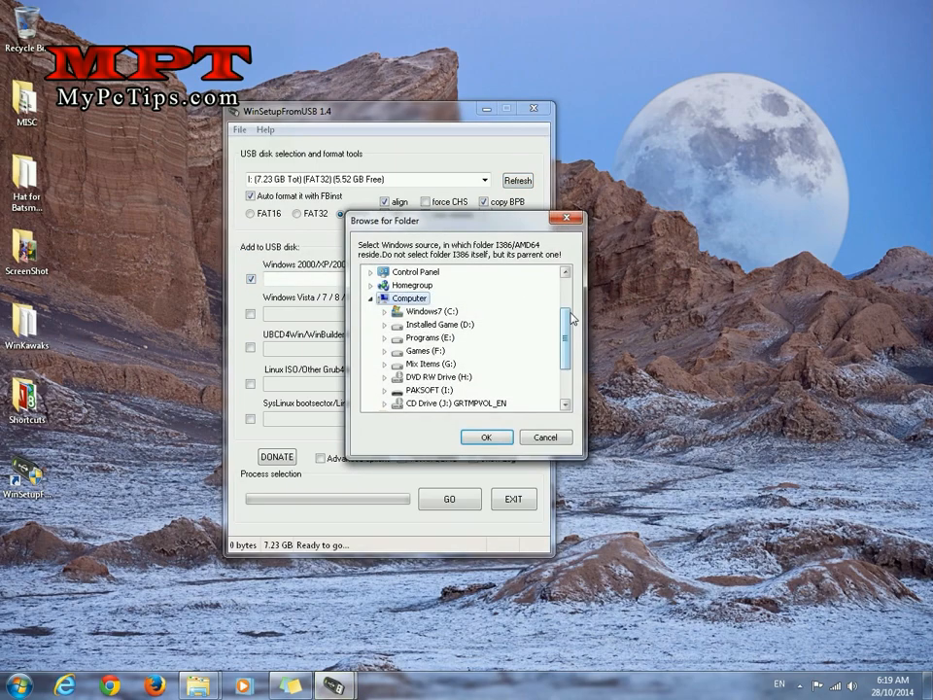
pyautogui.scroll(-3)
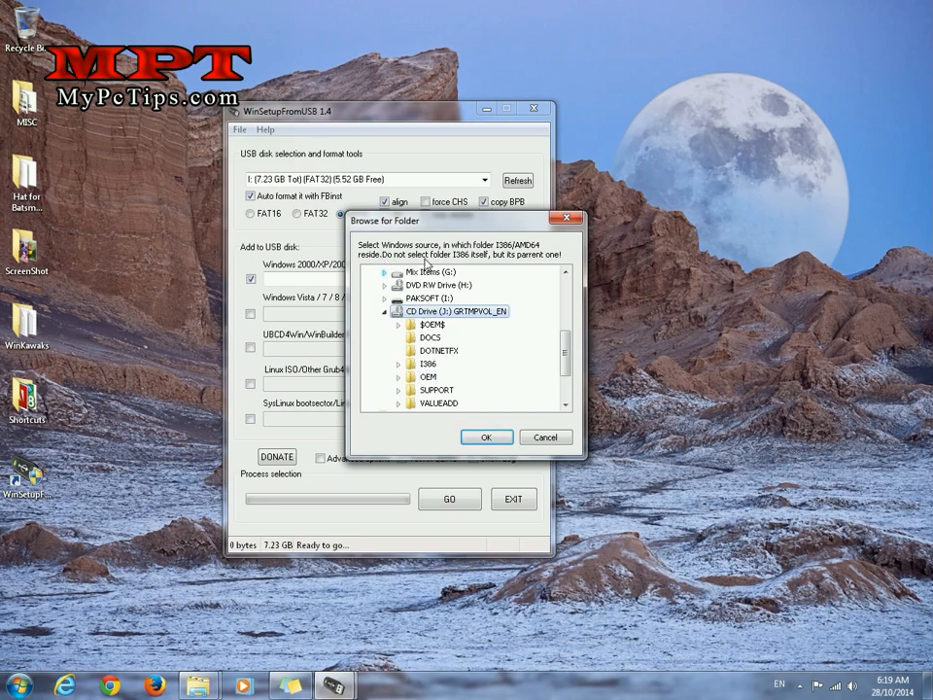
pyautogui.moveTo(548, 265)
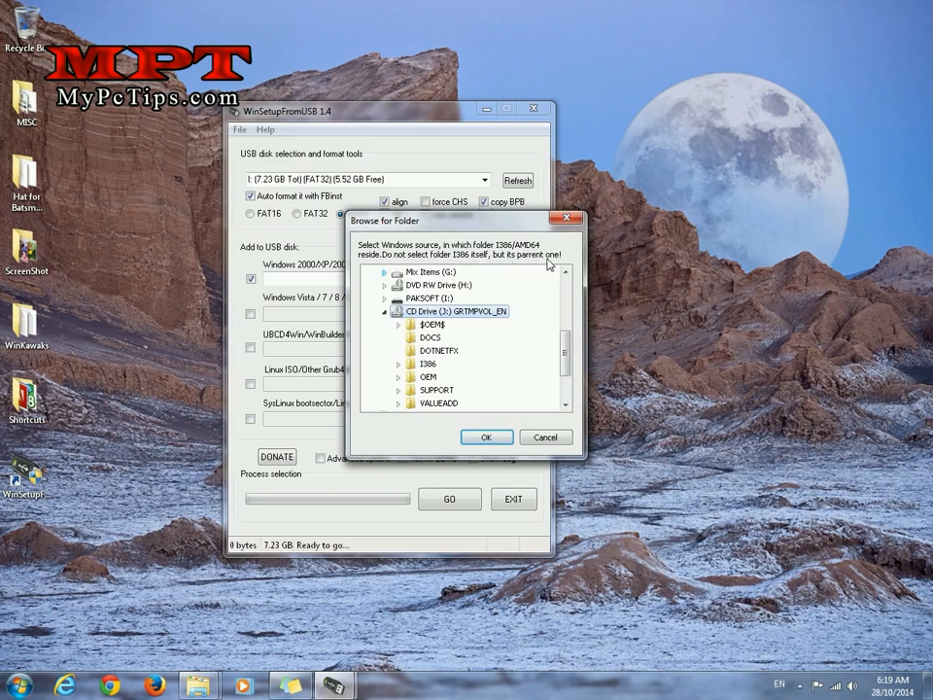
pyautogui.moveTo(455, 321)
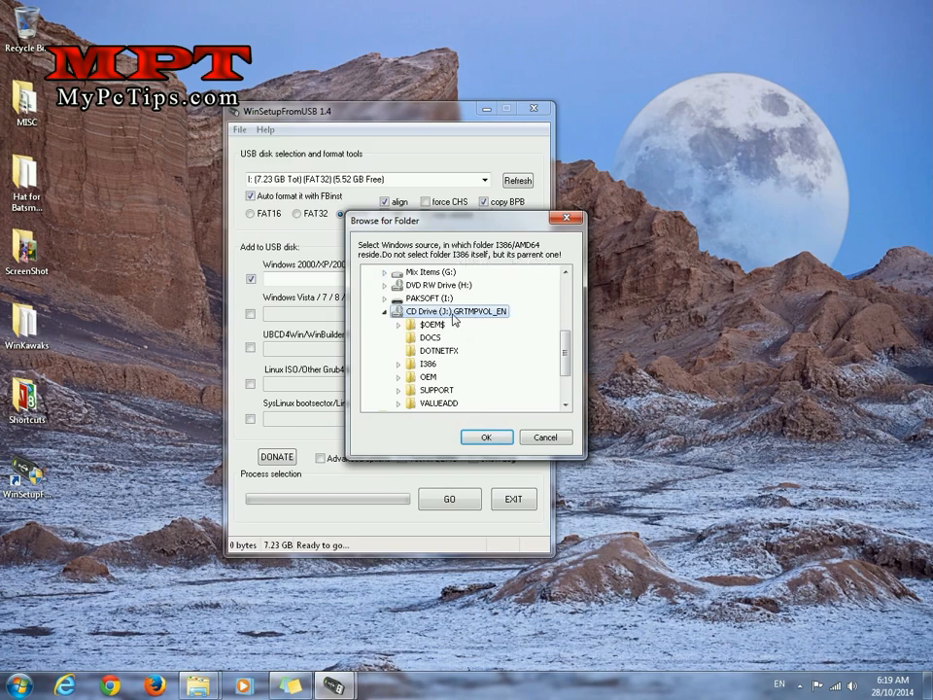
pyautogui.click(486, 435)
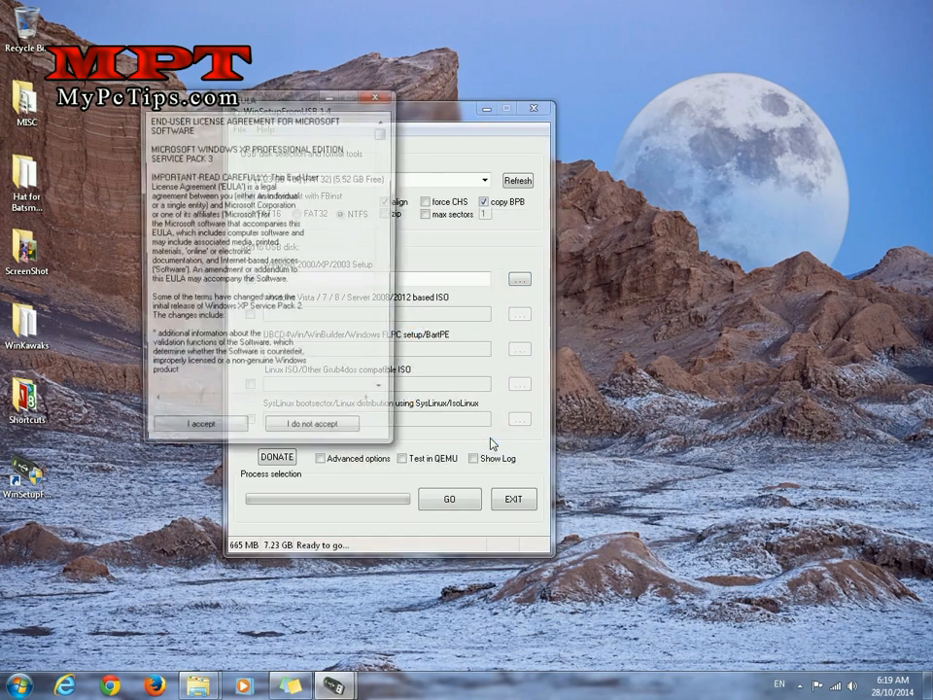
# - Accept the XP license, enable a Vista/7/8 ISO source and acknowledge the UEFI FAT32 notice
pyautogui.click(203, 424)
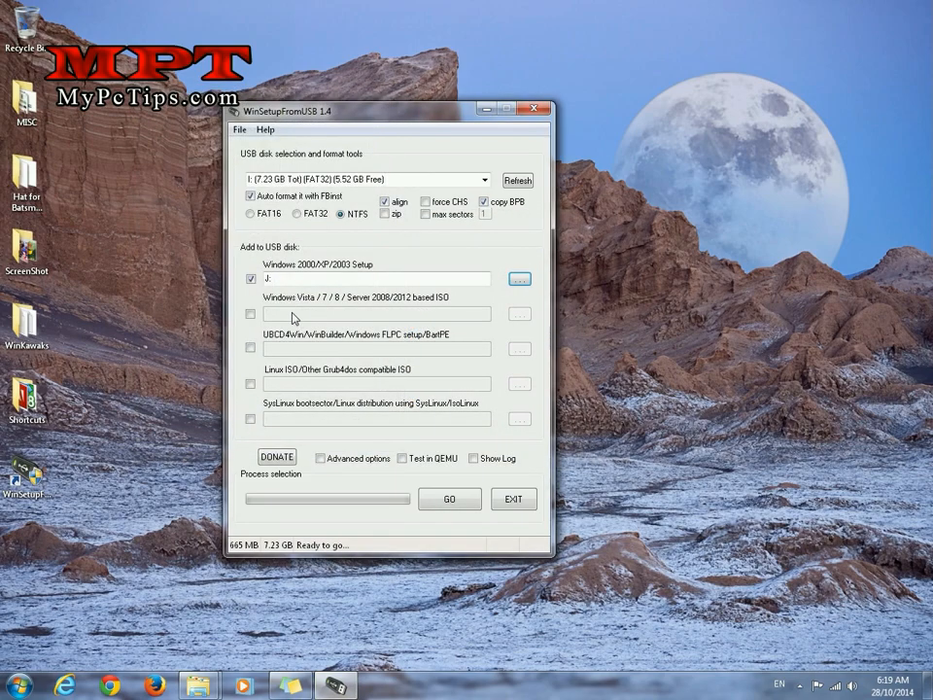
pyautogui.click(249, 313)
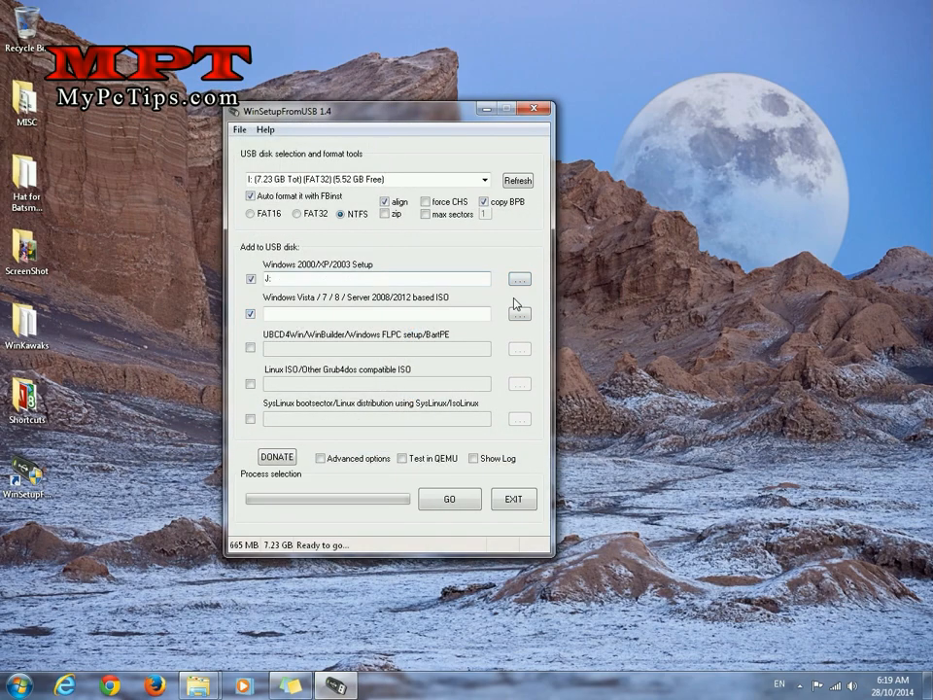
pyautogui.click(449, 498)
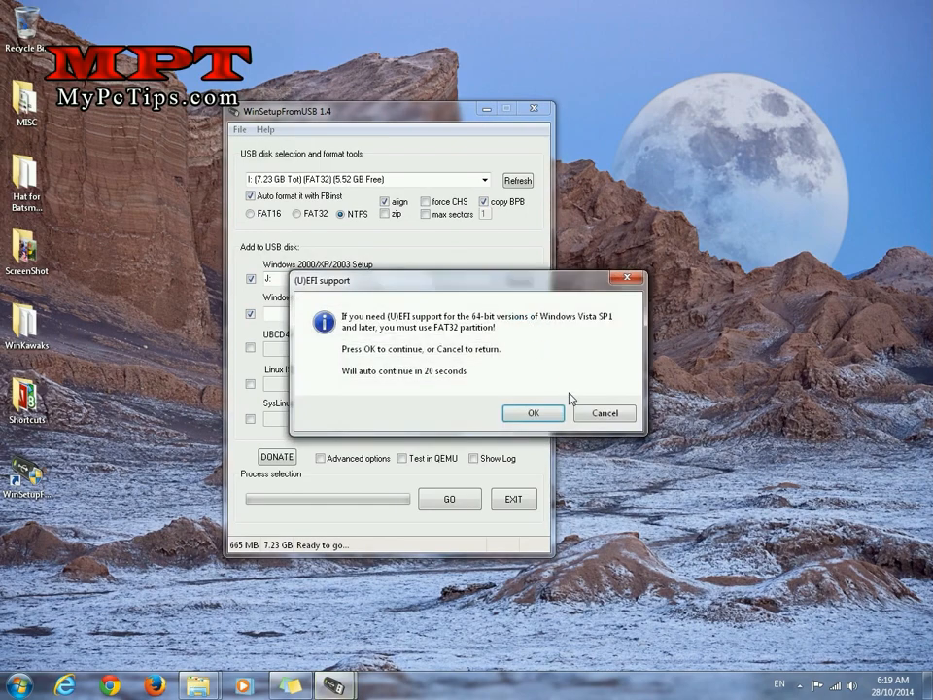
pyautogui.click(532, 412)
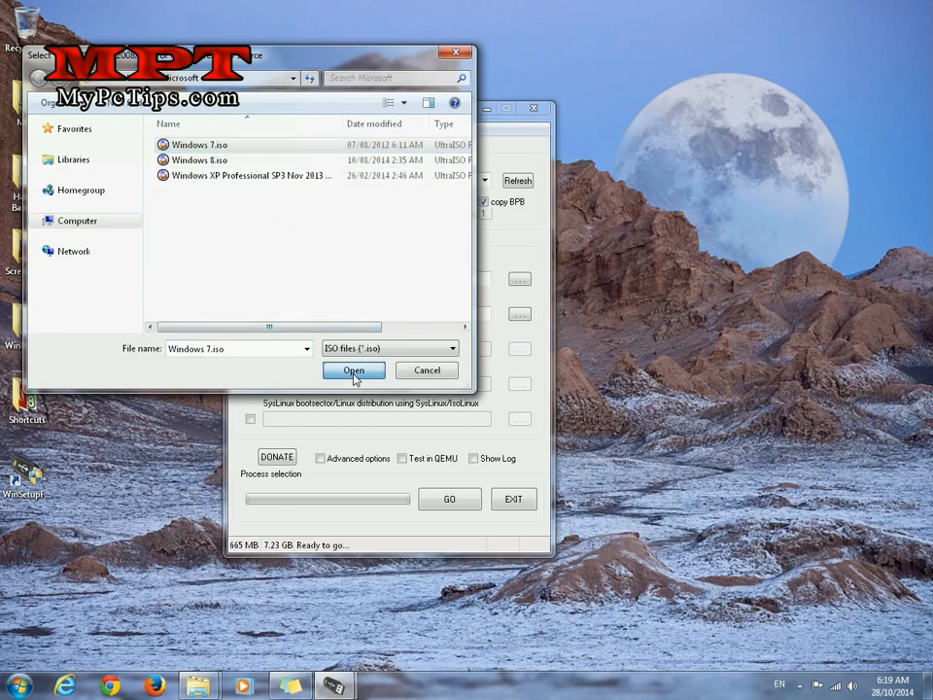
# - Choose Windows 7.iso as the Vista/7/8 setup source
pyautogui.click(353, 369)
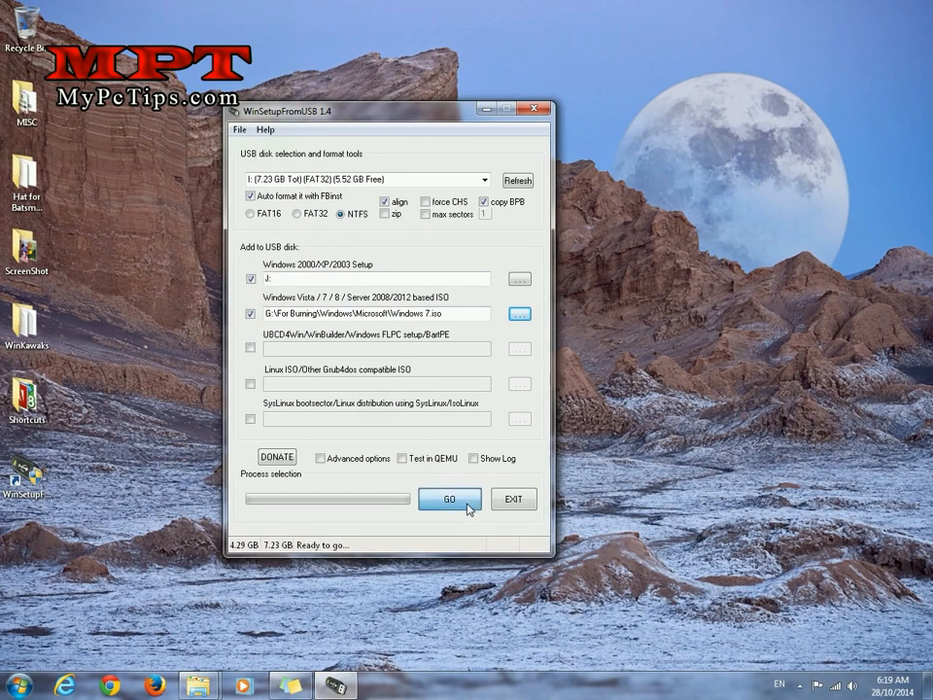
# - Start building the USB with GO, agreeing to erase and reformat the drive
pyautogui.click(448, 497)
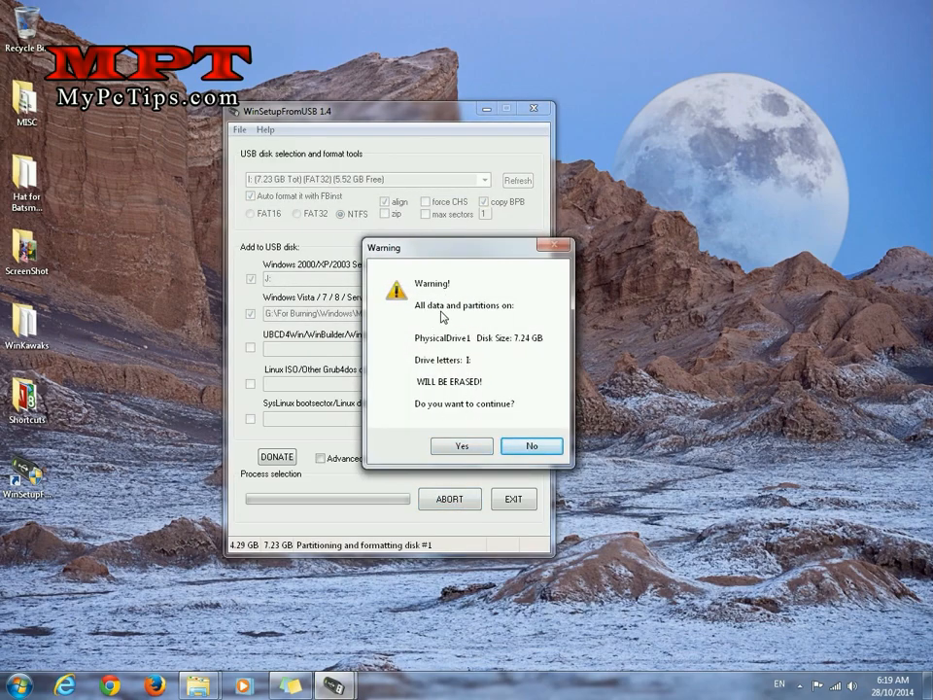
pyautogui.moveTo(451, 257)
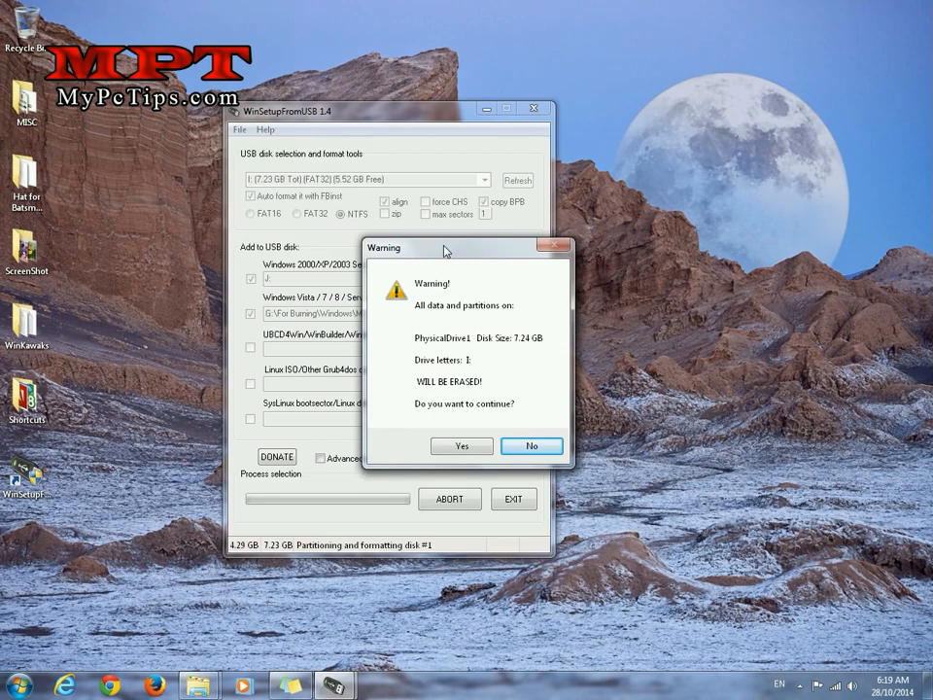
pyautogui.moveTo(486, 369)
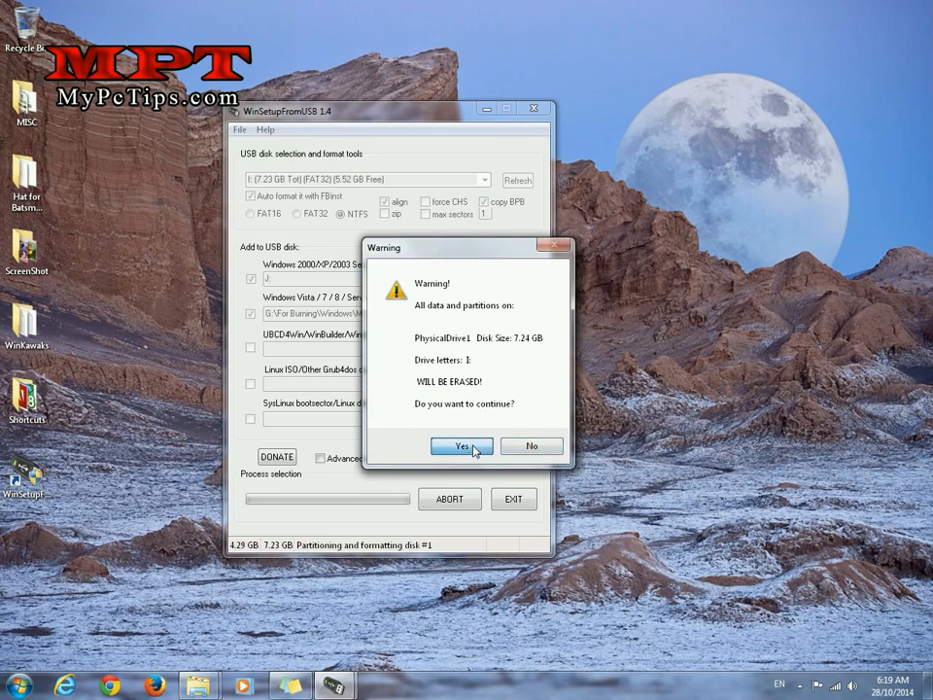
pyautogui.click(461, 446)
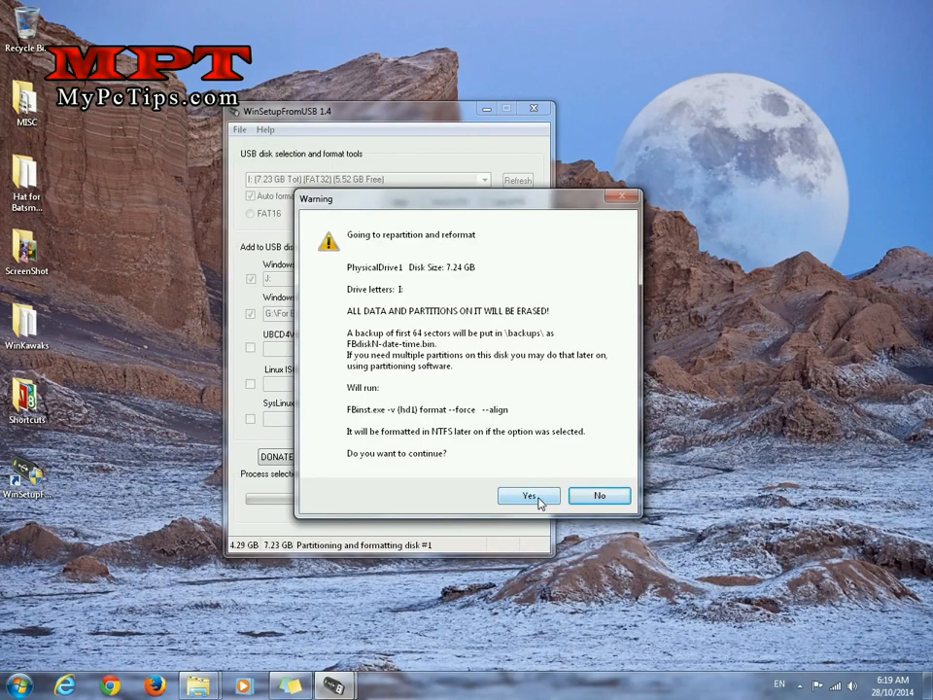
pyautogui.click(528, 496)
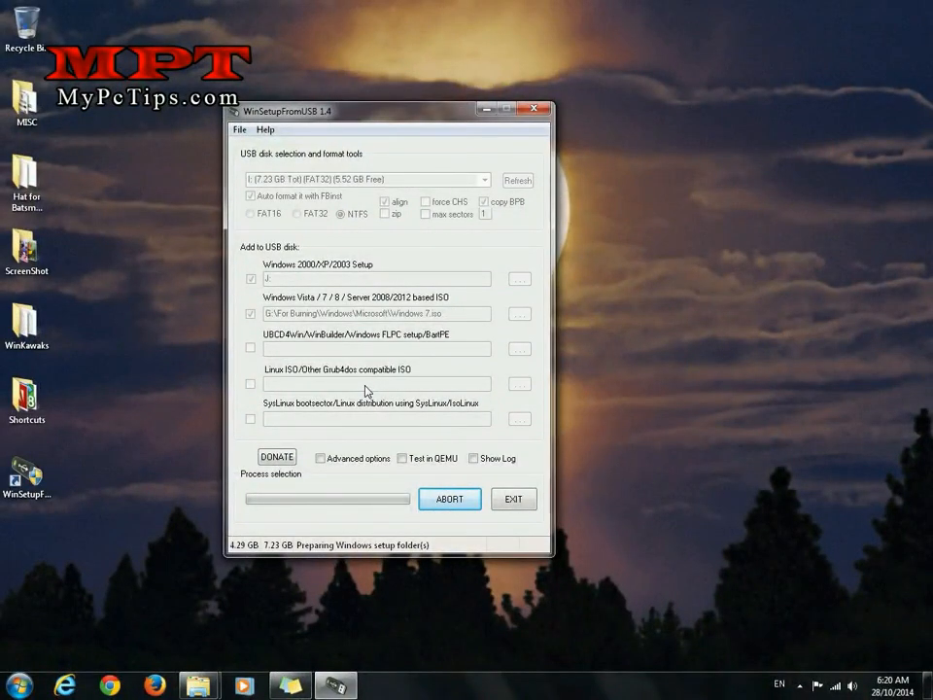
pyautogui.moveTo(313, 554)
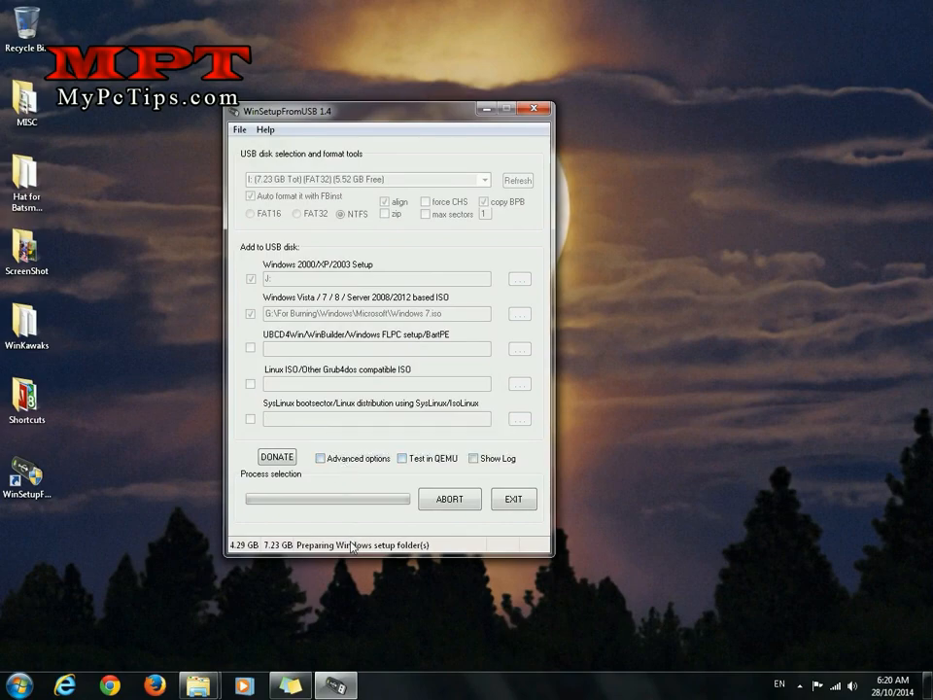
pyautogui.moveTo(352, 552)
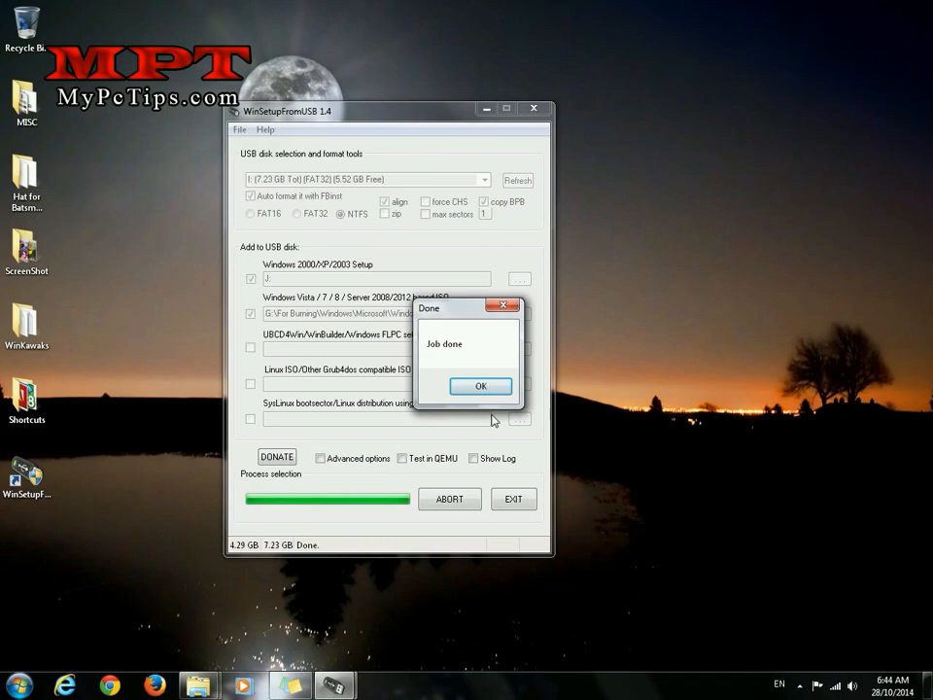
# - Dismiss the Job done notice and refresh the USB disk details, now NTFS with 2.94 GB free
pyautogui.click(480, 385)
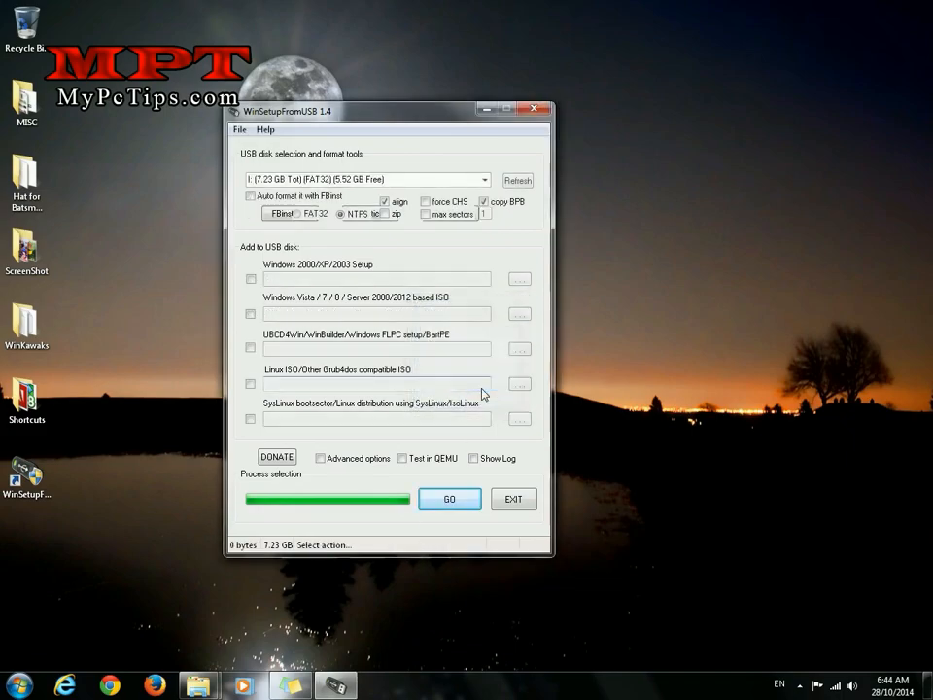
pyautogui.click(517, 179)
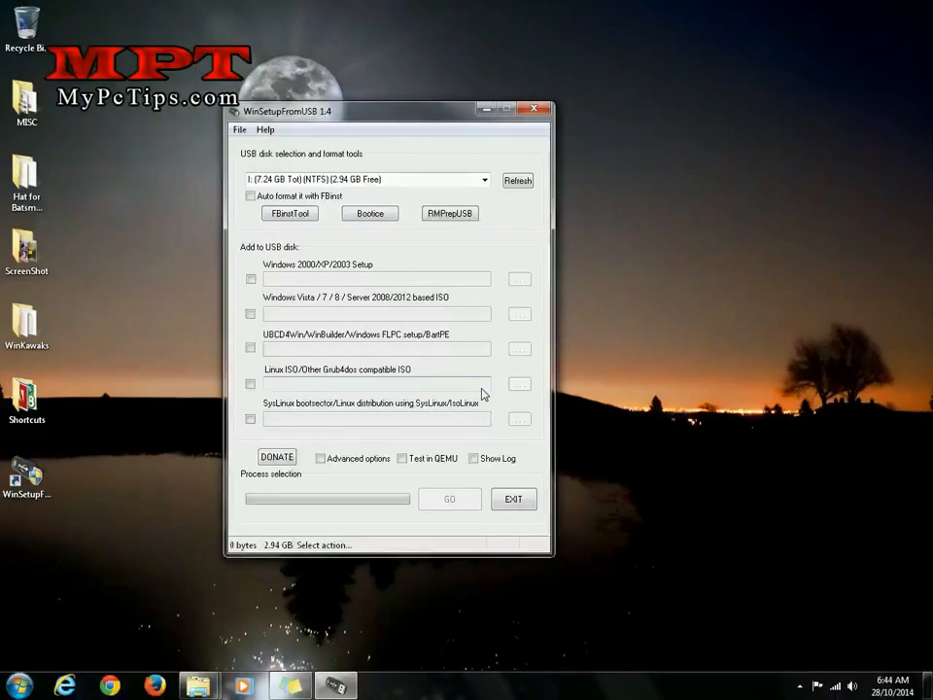
pyautogui.moveTo(293, 260)
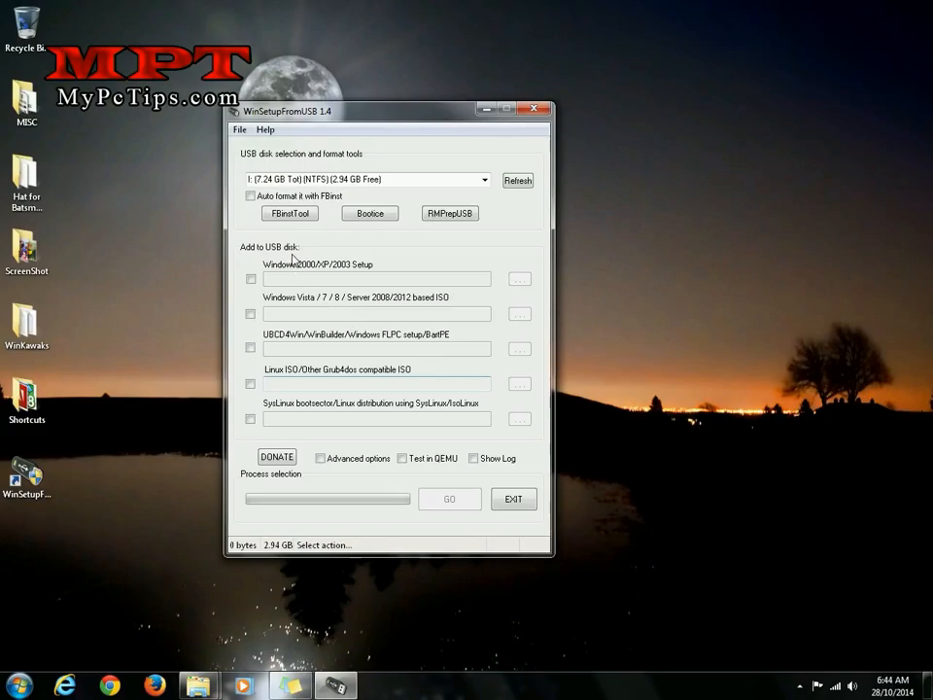
pyautogui.moveTo(251, 197)
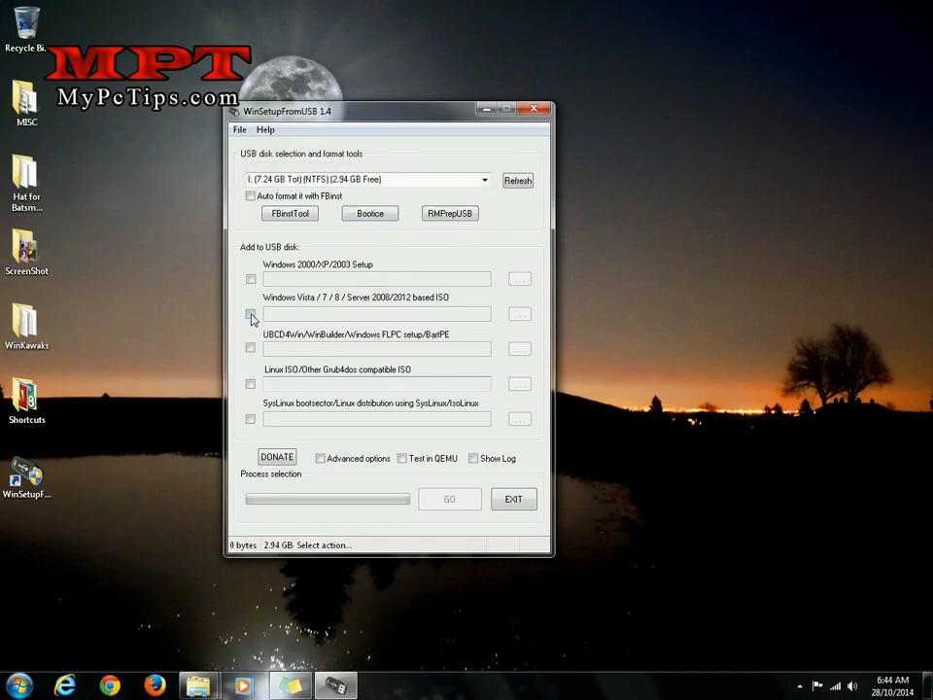
# - Set Windows 8.iso as the Vista/7/8 source and start writing it with GO
pyautogui.click(249, 313)
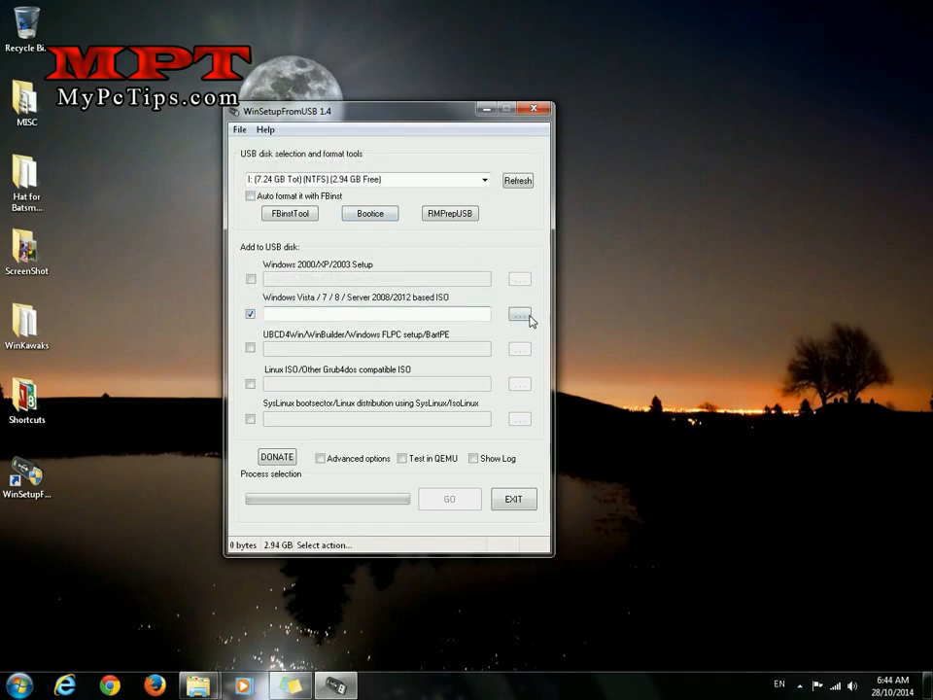
pyautogui.click(519, 313)
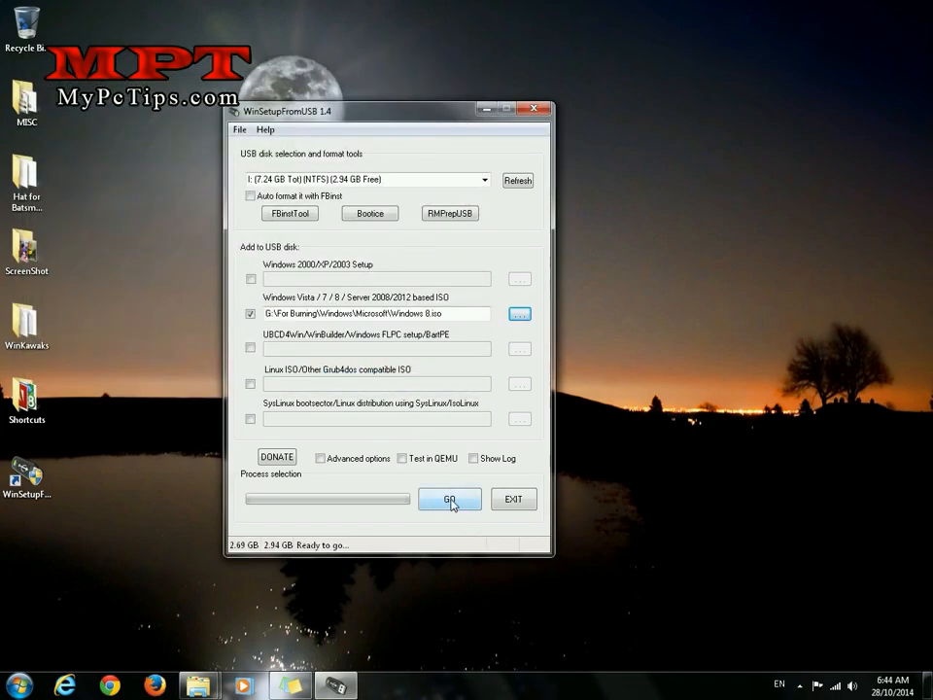
pyautogui.moveTo(447, 509)
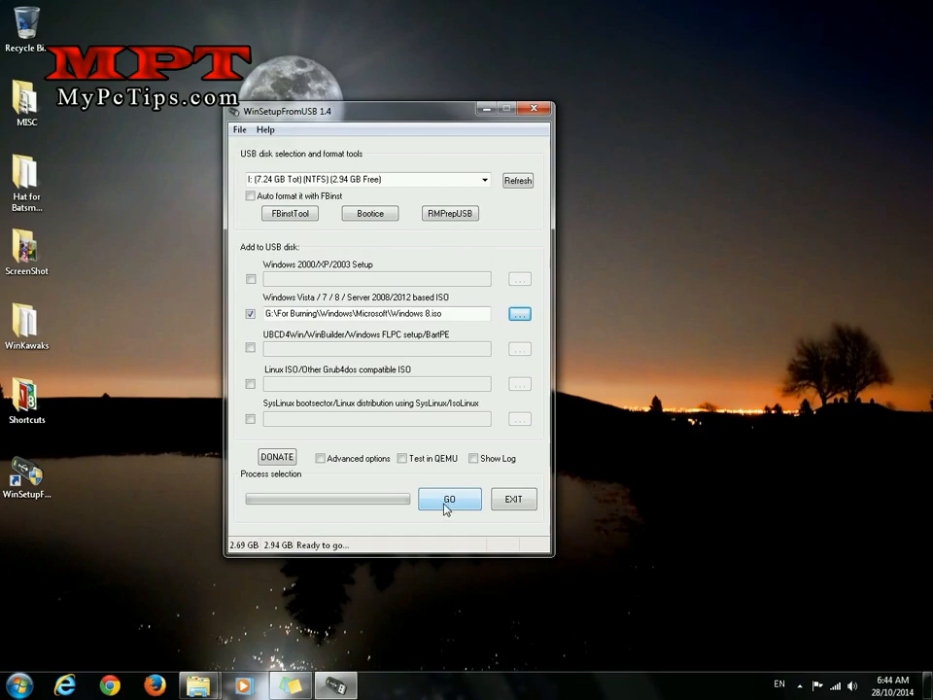
pyautogui.moveTo(548, 338)
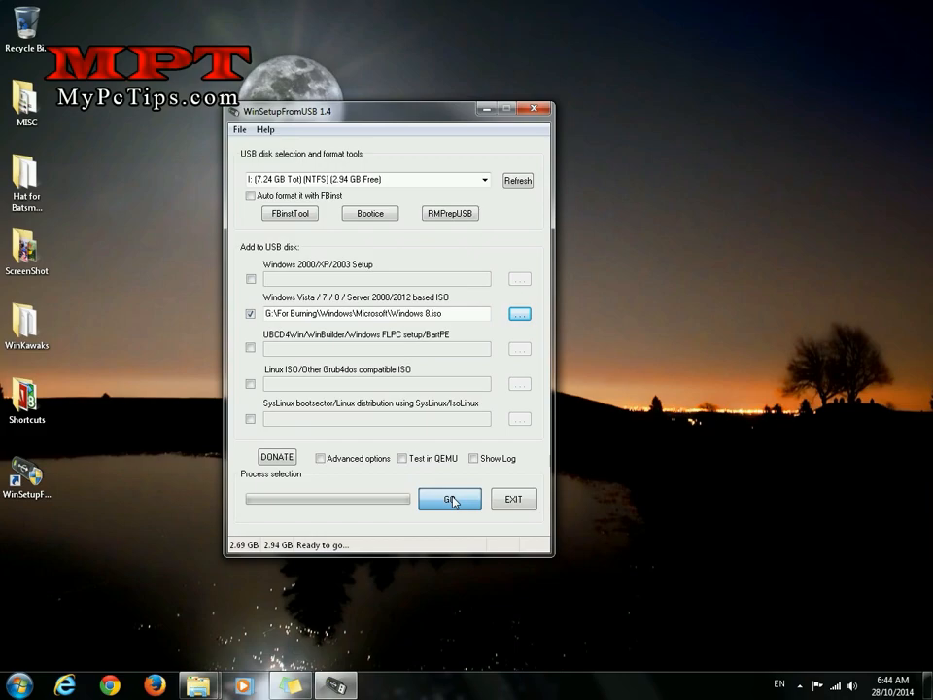
pyautogui.click(449, 497)
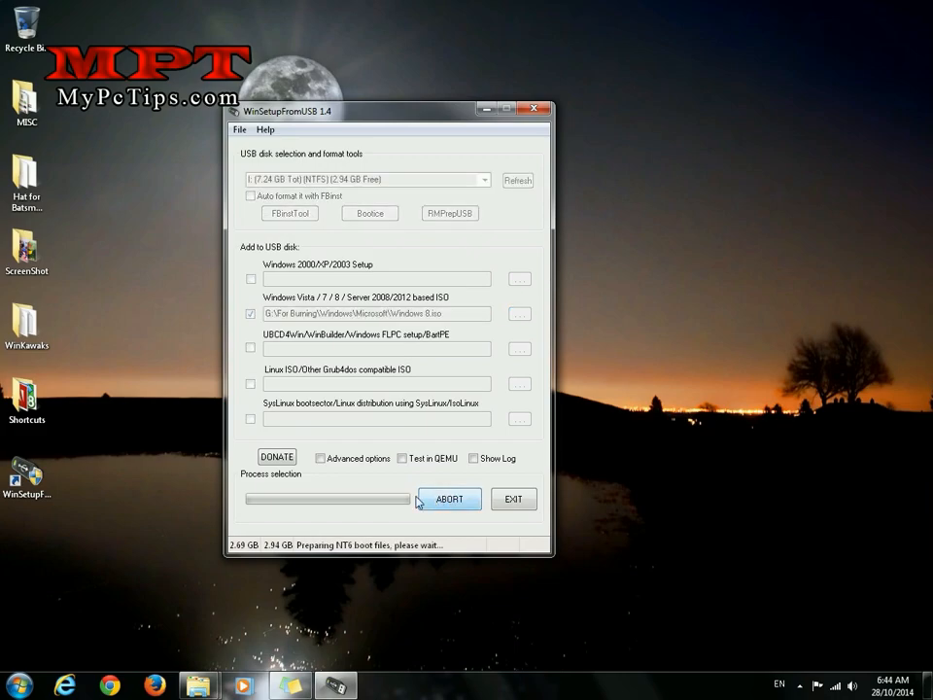
pyautogui.moveTo(462, 552)
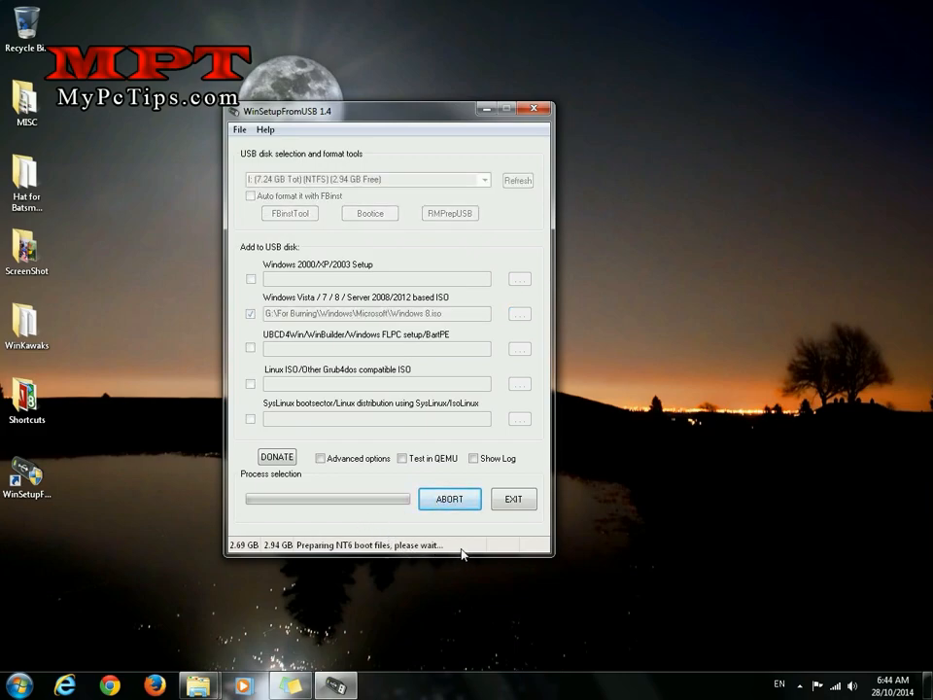
pyautogui.moveTo(496, 554)
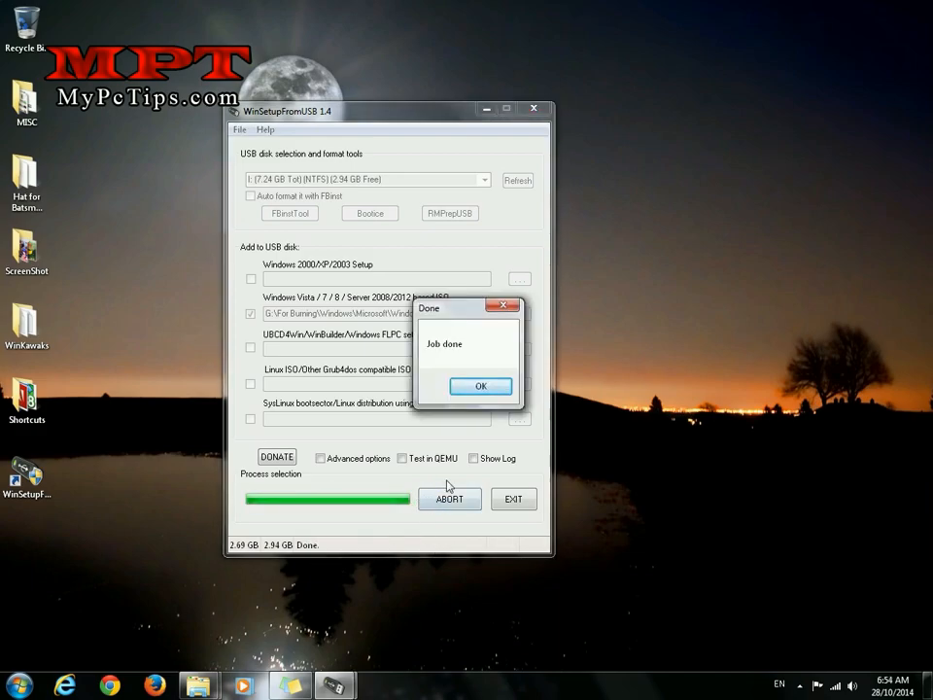
# - Dismiss the Job done notice and exit WinSetupFromUSB
pyautogui.click(480, 385)
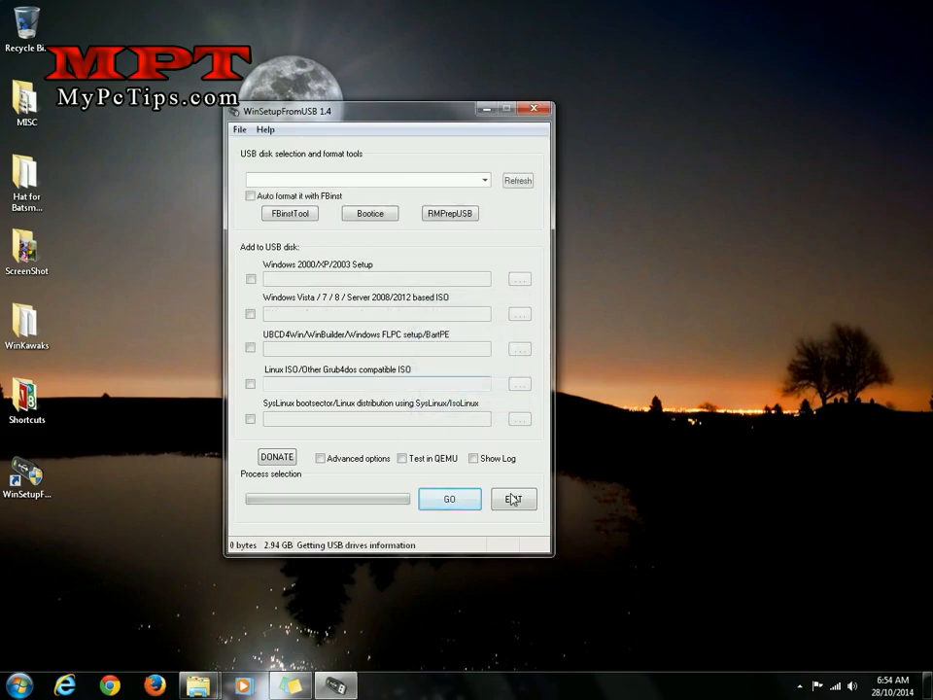
pyautogui.click(513, 498)
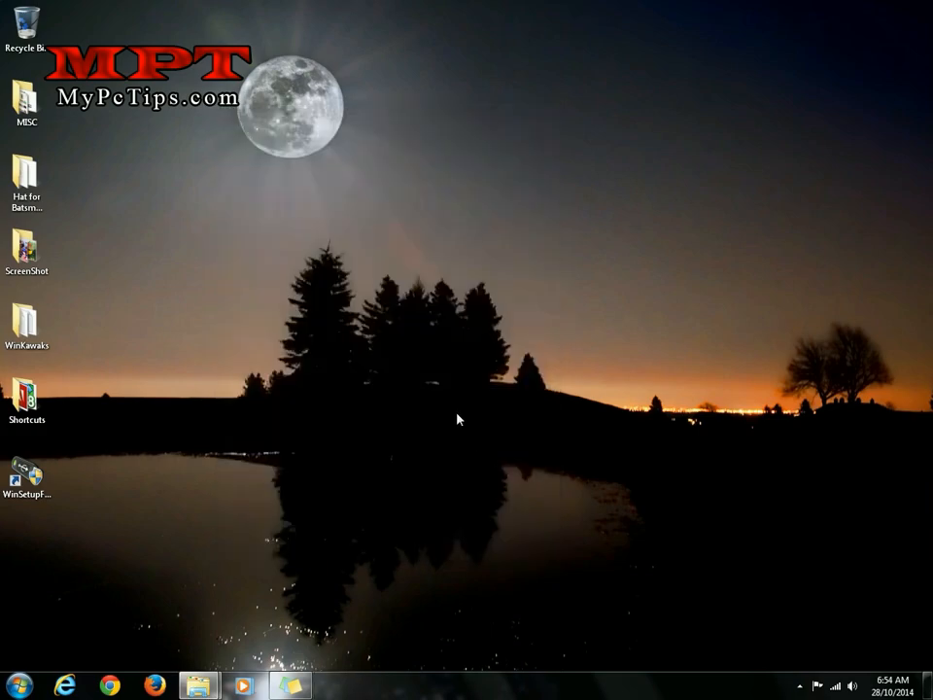
pyautogui.moveTo(391, 387)
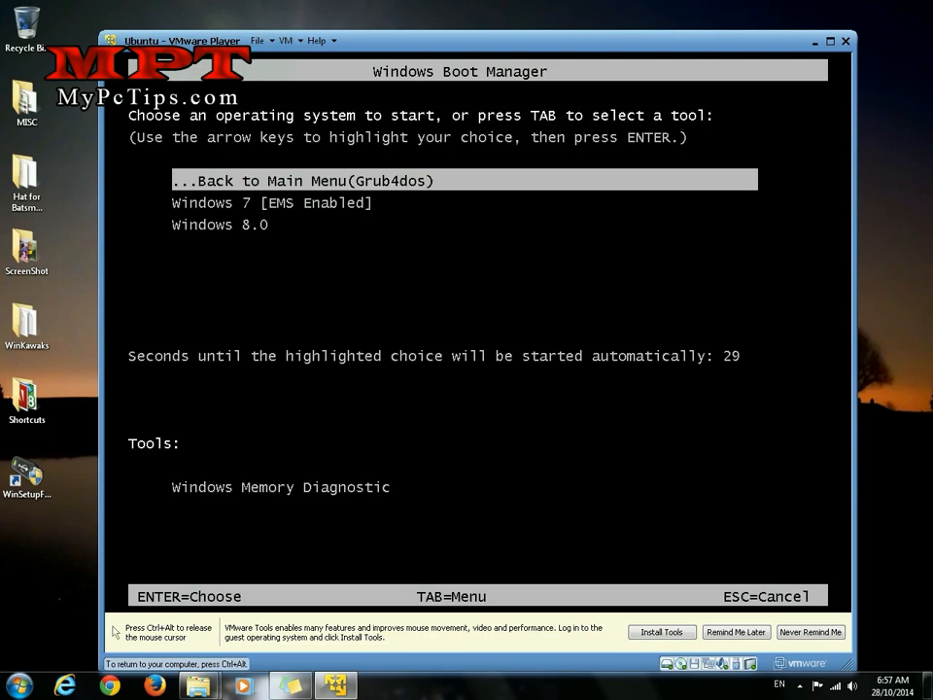
# - Move through the boot entries Windows 8.0, Windows 7 and Back to Main Menu
pyautogui.press('down')
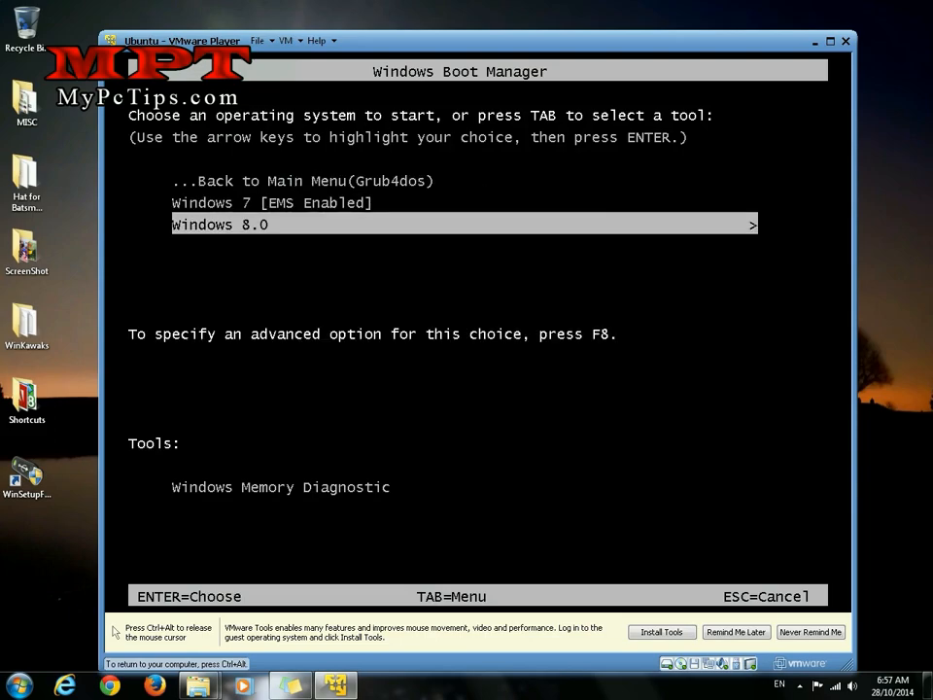
pyautogui.press('Up')
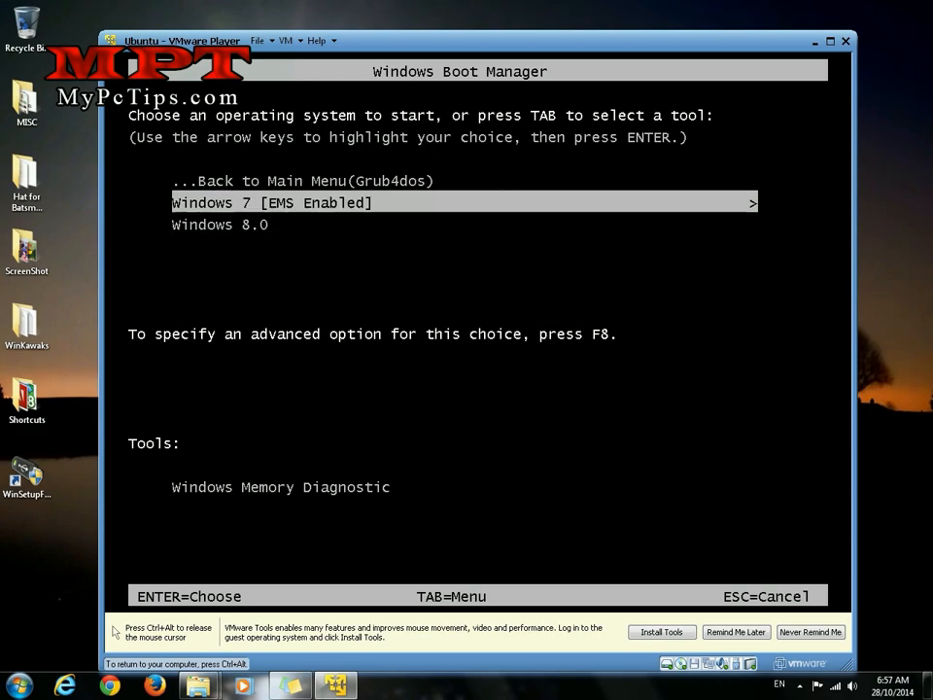
pyautogui.press('up')
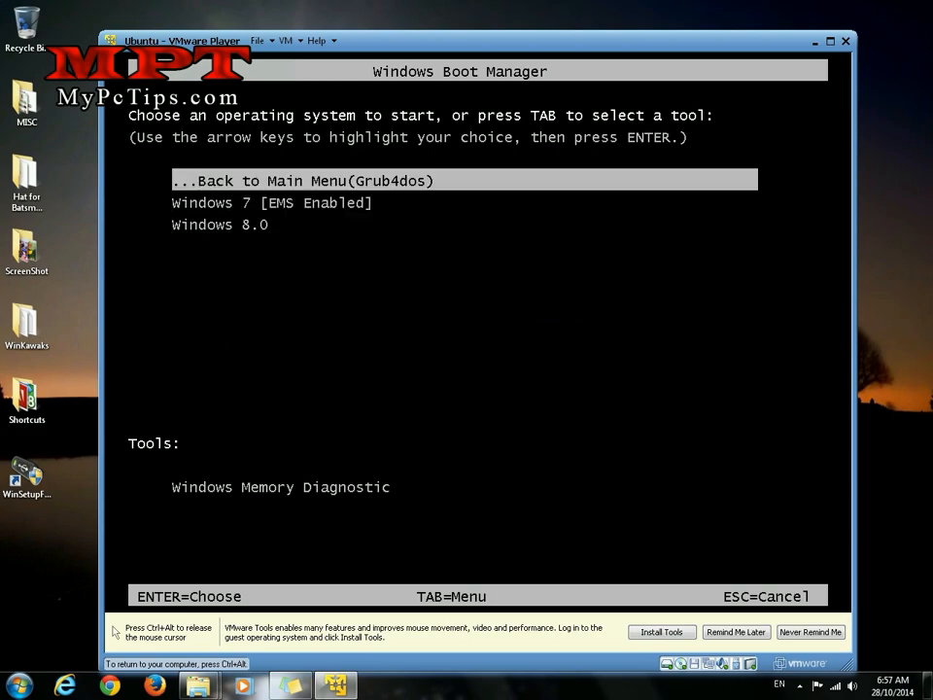